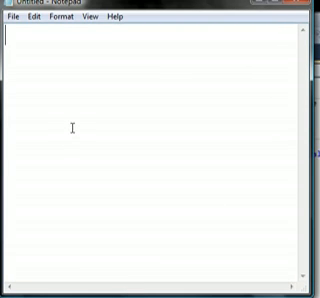
{"action": "type", "text": "THIS I"}
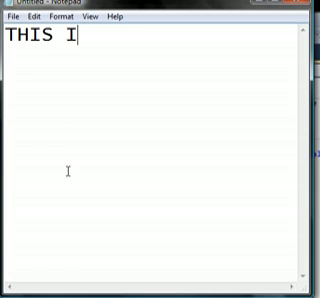
{"action": "type", "text": "S A TEST OF"}
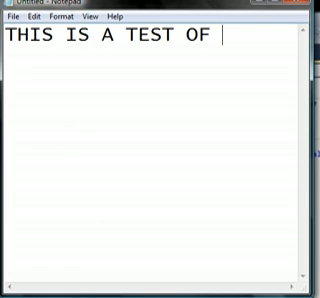
{"action": "type", "text": "MY OWN SCREE"}
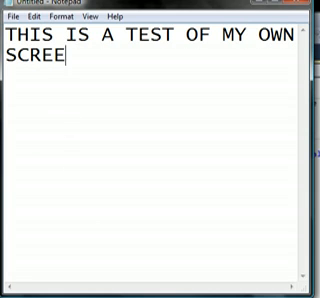
{"action": "type", "text": "N RECORDER MA"}
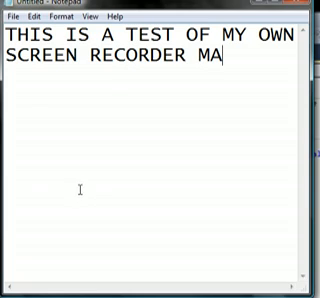
{"action": "type", "text": "DE IN VIS"}
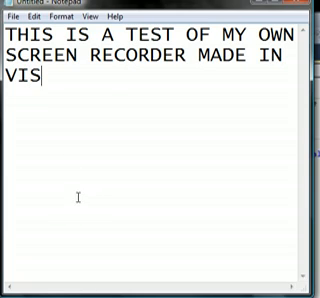
{"action": "type", "text": "UAL BASIC"}
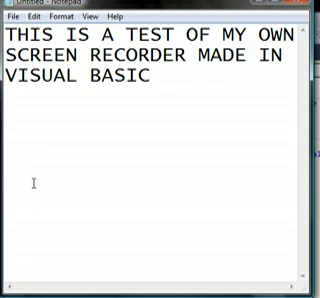
{"action": "type", "text": "2010"}
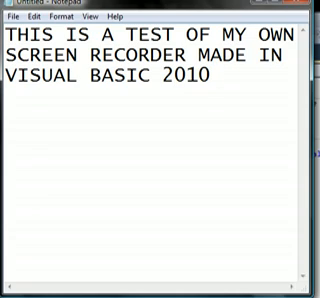
{"action": "type", "text": "EXPRESS"}
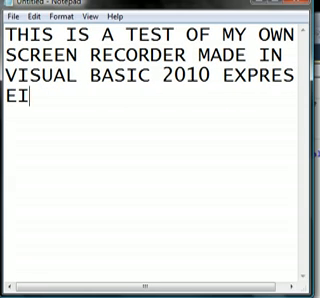
{"action": "type", "text": "DITION"}
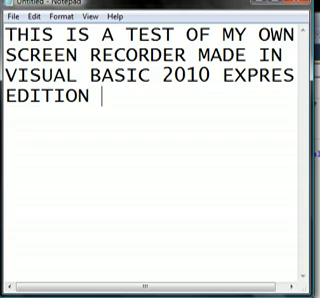
{"action": "type", "text": "(VB."}
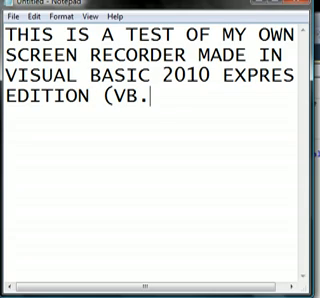
{"action": "type", "text": "NET)"}
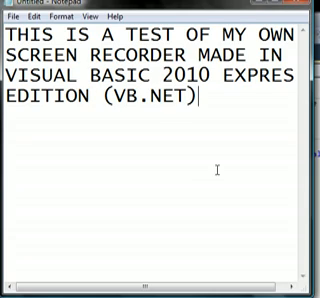